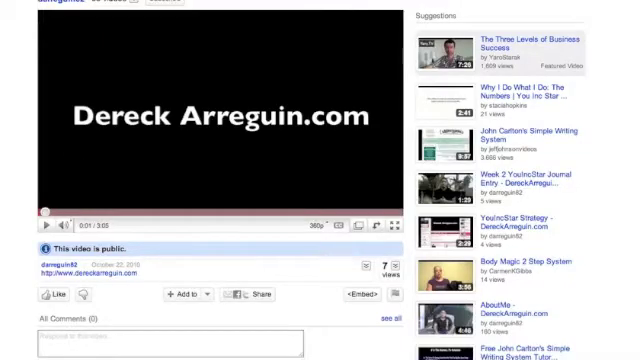
Inspect the pasted embed code's 560 width and movie URL values by double-clicking them
scroll(down, 3)
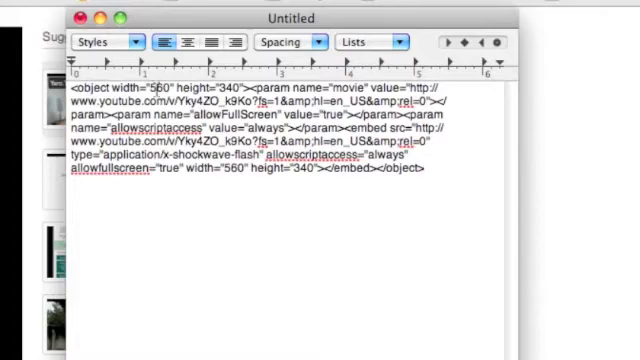
double_click(156, 90)
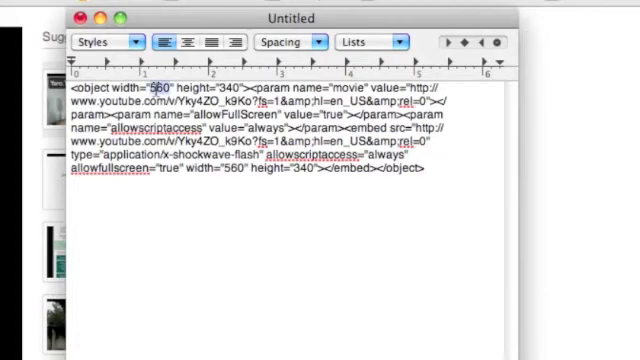
double_click(228, 89)
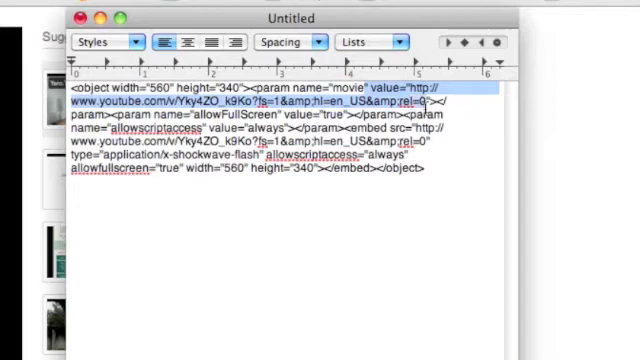
Append &autoplay=1 after rel=0 in both URLs, then select all the code to copy
click(398, 103)
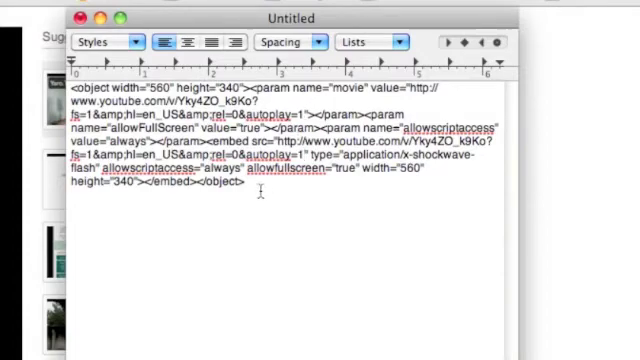
key(cmd+a)
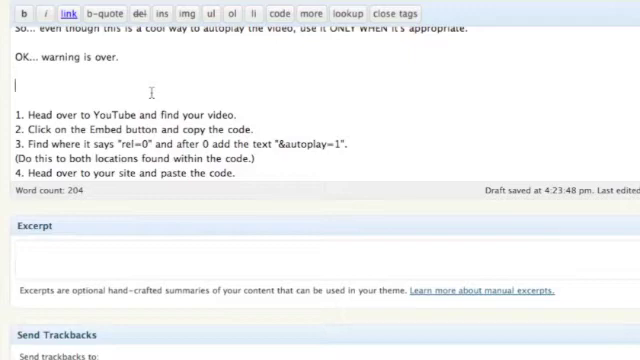
mouse_move(483, 82)
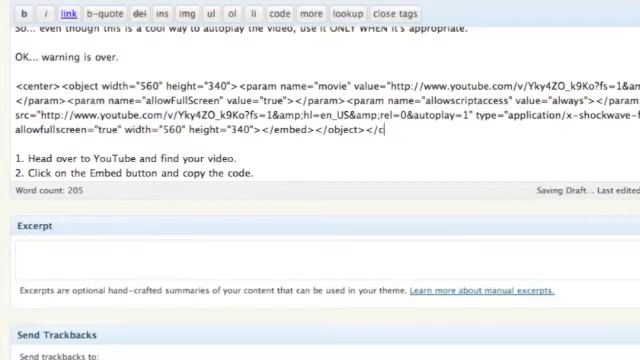
Wrap the pasted autoplay embed code in <center> tags and add a line break
text(enter)
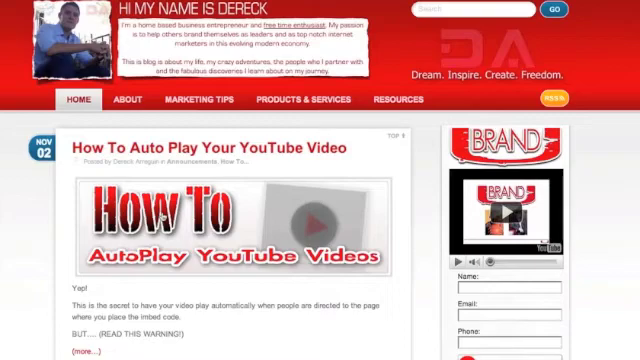
mouse_move(190, 142)
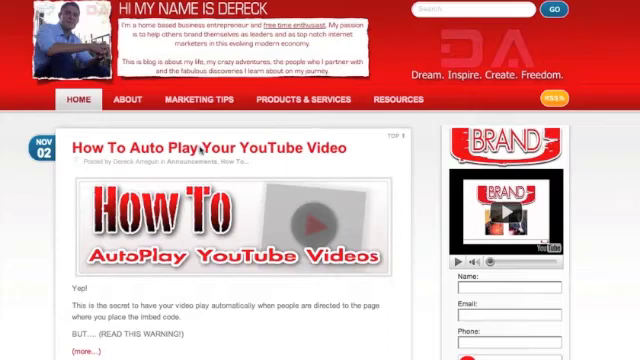
Scroll through the 'How To Auto Play Your YouTube Video' post page
scroll(down, 3)
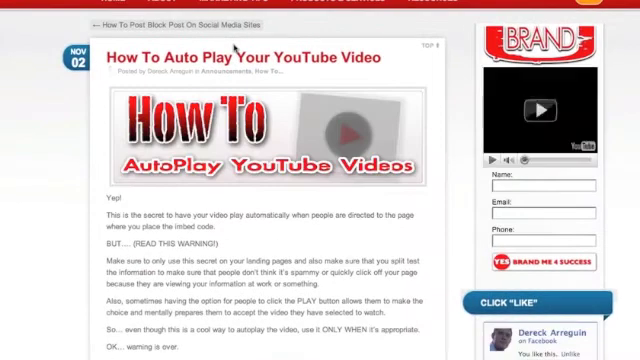
Scroll the post to confirm the video autoplays, pause it, and reach the four steps
scroll(down, 3)
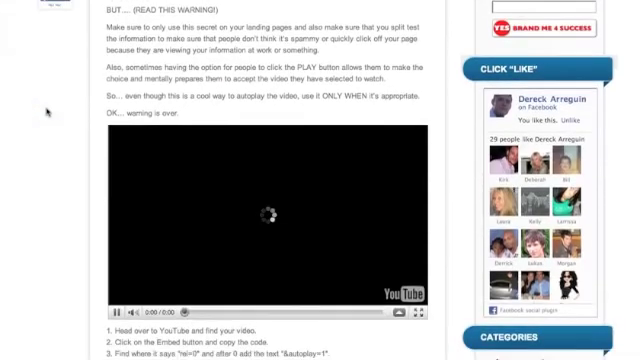
scroll(down, 3)
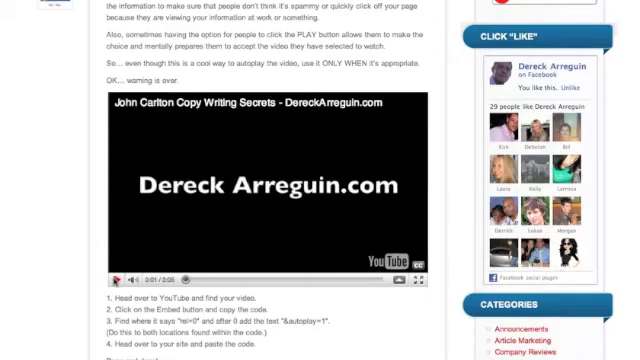
mouse_move(88, 202)
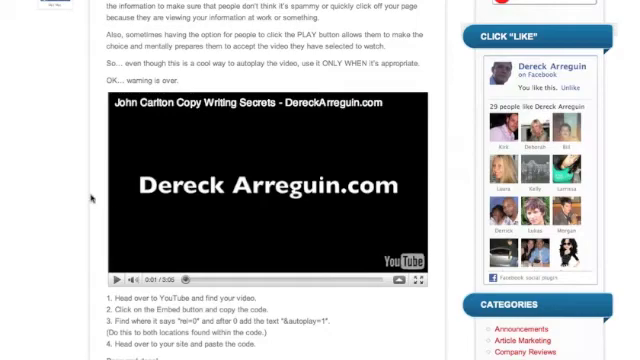
scroll(down, 3)
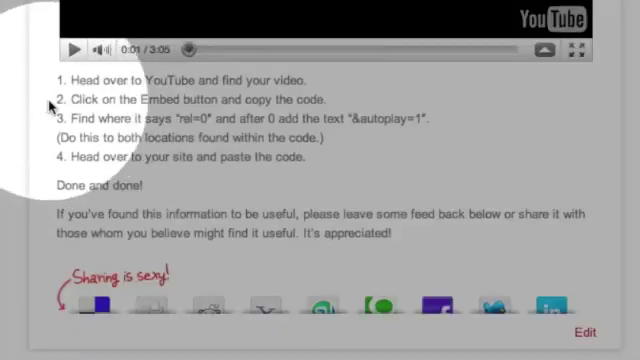